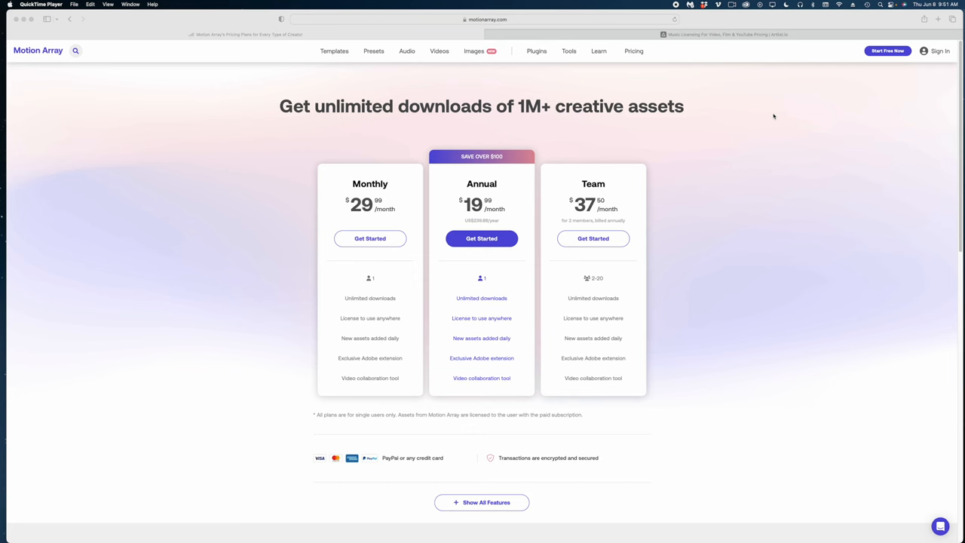
{"action": "mouse_move", "coordinate": [771, 117]}
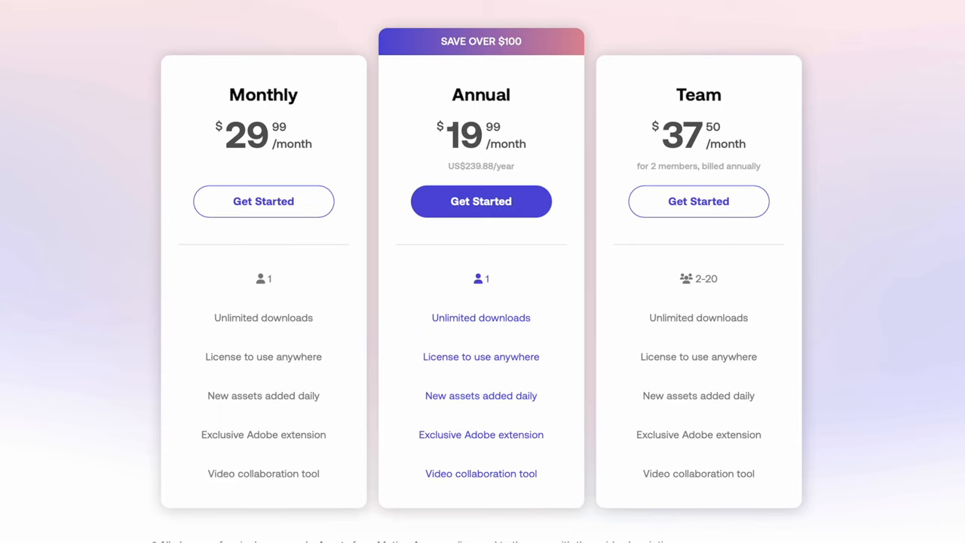
Review the Bundles tiers Max Social, Max Pro, Max Teams and Enterprise on Artlist's pricing page.
{"action": "left_click", "coordinate": [262, 201]}
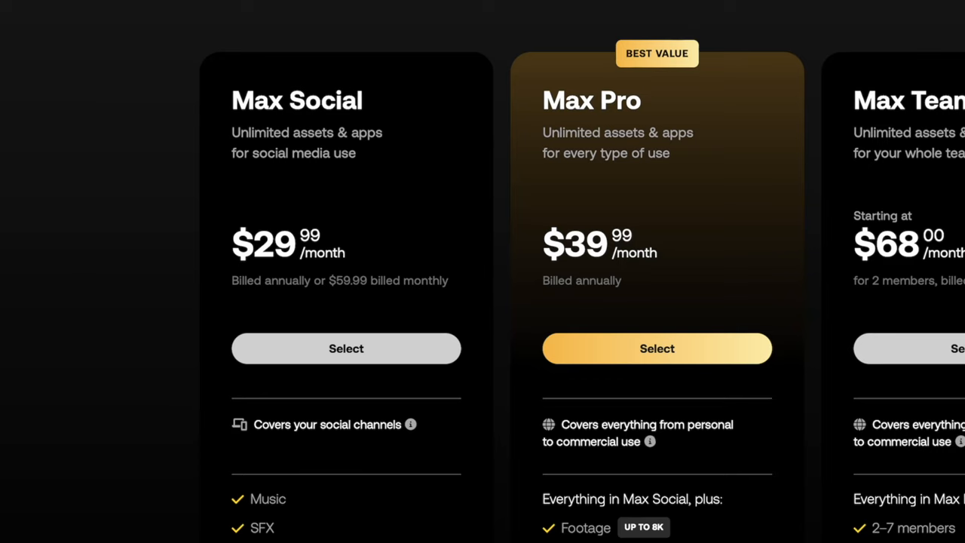
{"action": "scroll", "scroll_direction": "down", "scroll_amount": 3}
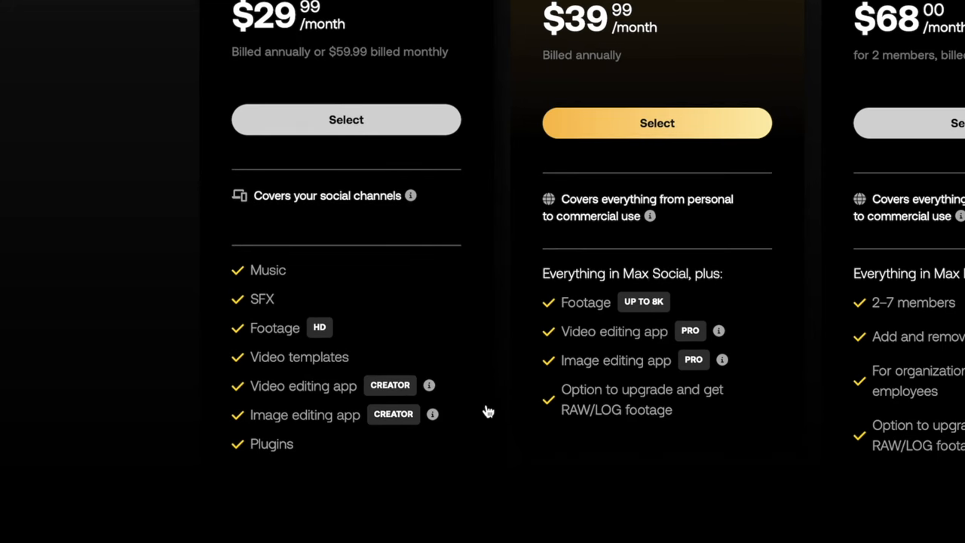
{"action": "mouse_move", "coordinate": [485, 470]}
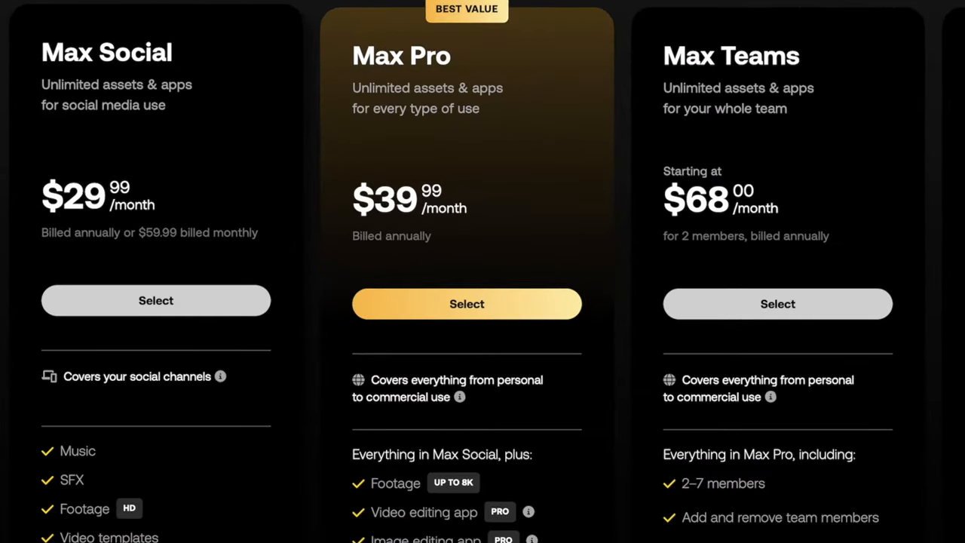
{"action": "scroll", "scroll_direction": "down", "scroll_amount": 3}
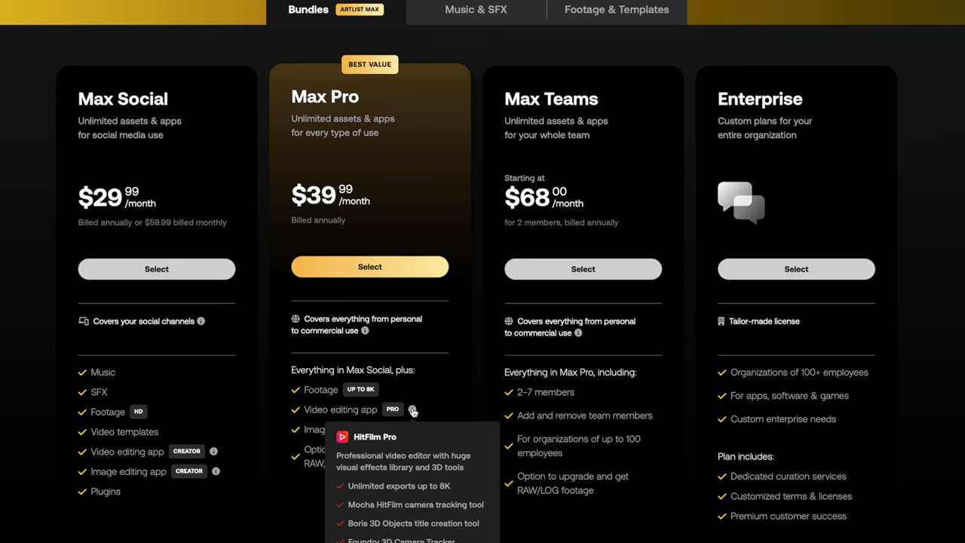
{"action": "mouse_move", "coordinate": [497, 142]}
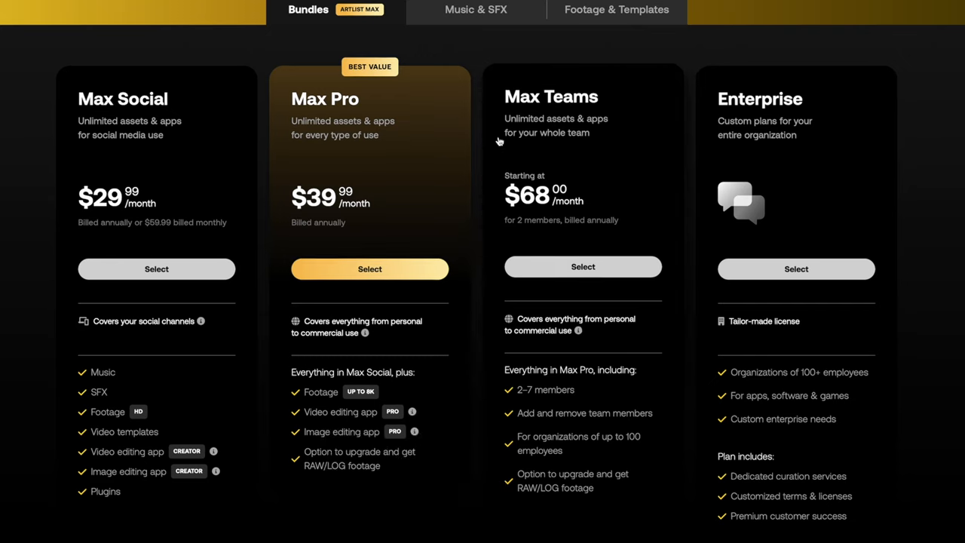
{"action": "mouse_move", "coordinate": [504, 139]}
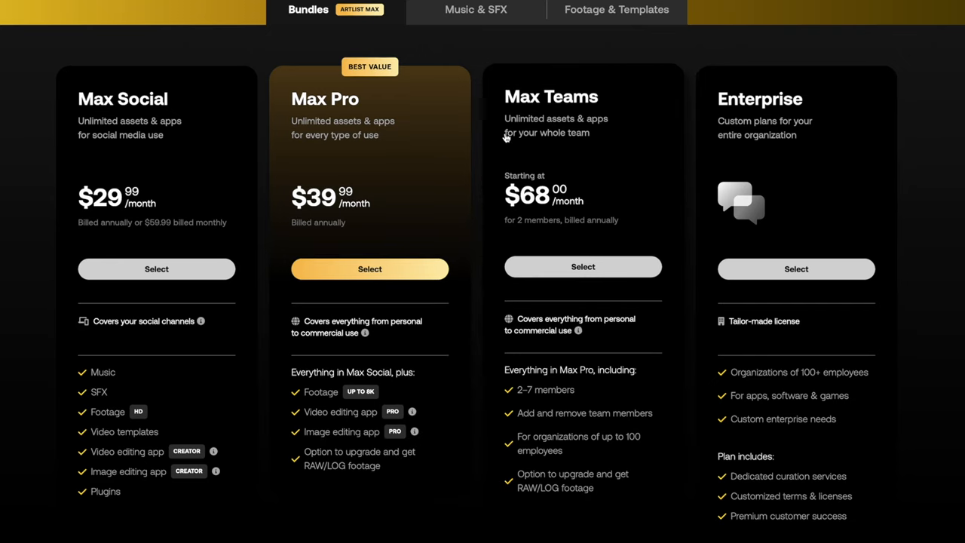
{"action": "mouse_move", "coordinate": [600, 162]}
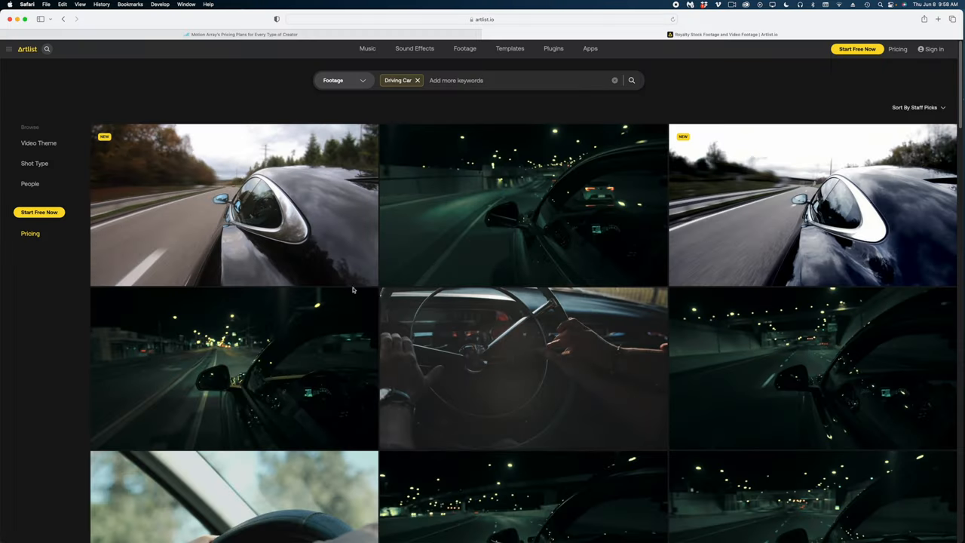
Browse further down Artlist's Driving Car footage results.
{"action": "scroll", "scroll_direction": "down", "scroll_amount": 3}
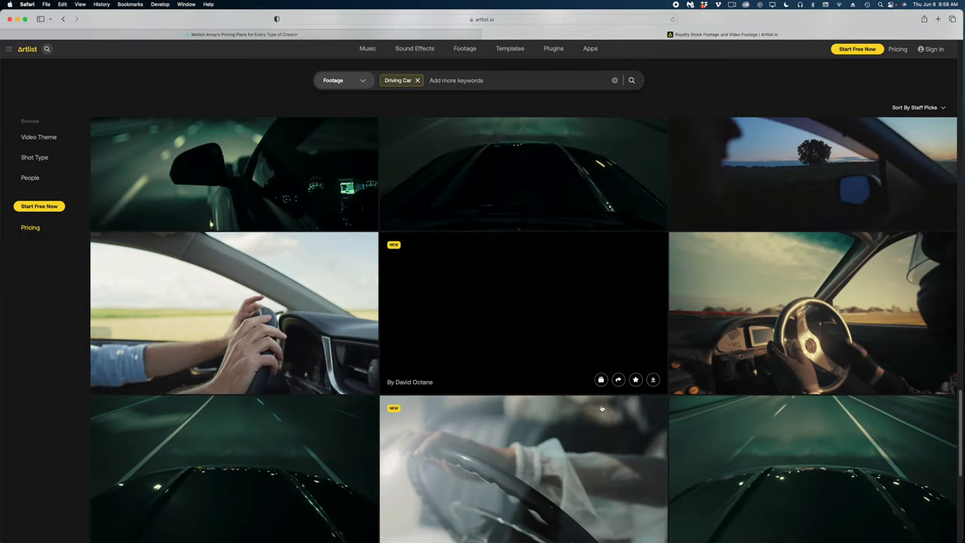
{"action": "scroll", "scroll_direction": "down", "scroll_amount": 3}
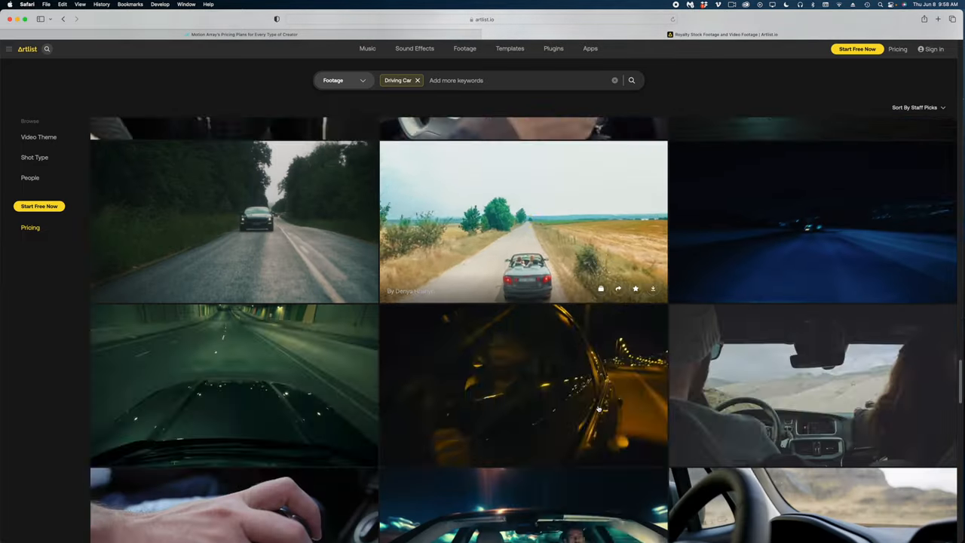
{"action": "scroll", "scroll_direction": "down", "scroll_amount": 3}
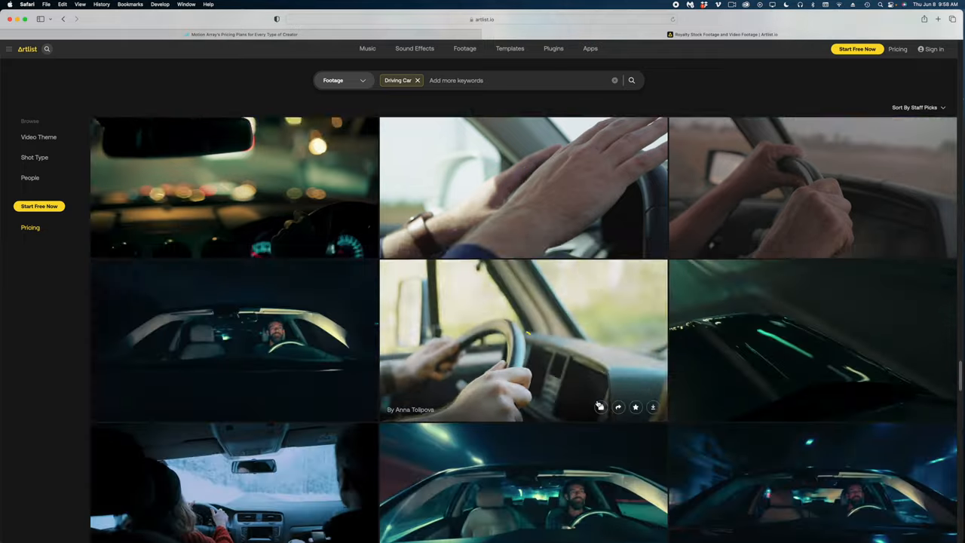
{"action": "scroll", "scroll_direction": "down", "scroll_amount": 3}
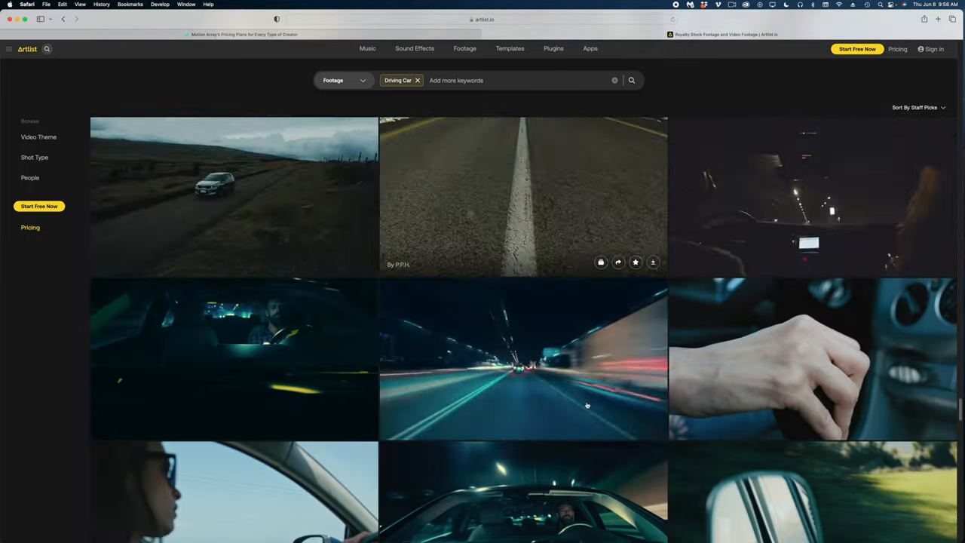
Begin a footage search in Motion Array's stock video library with 'dri'.
{"action": "type", "text": "dri"}
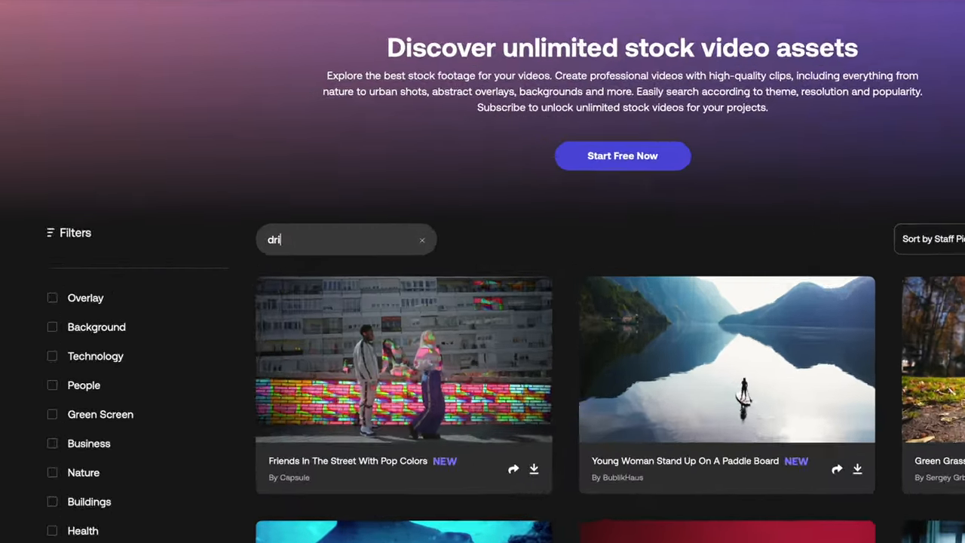
Search Motion Array footage for 'driving car', check the 115-page count, and select the Blue Highway Tunnel At Night title.
{"action": "type", "text": "driving car"}
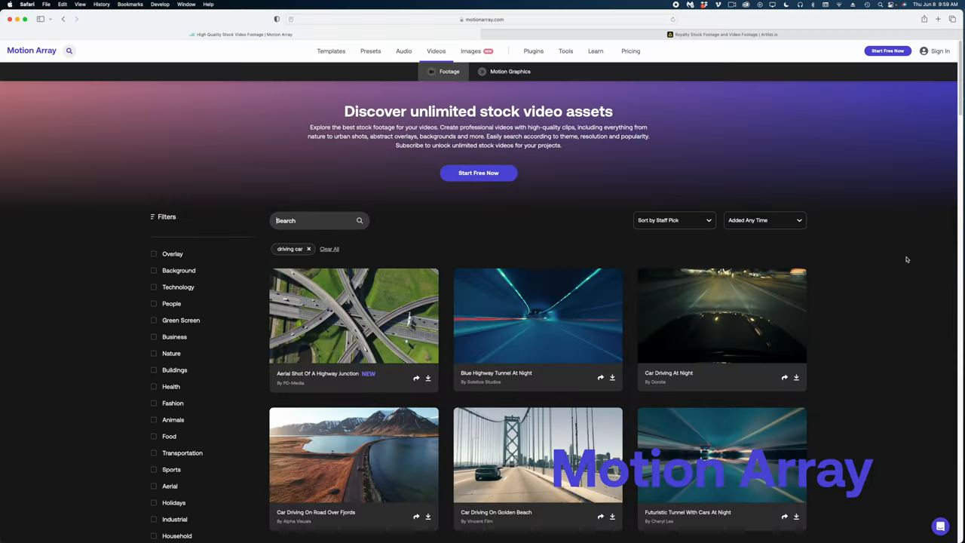
{"action": "scroll", "scroll_direction": "down", "scroll_amount": 3}
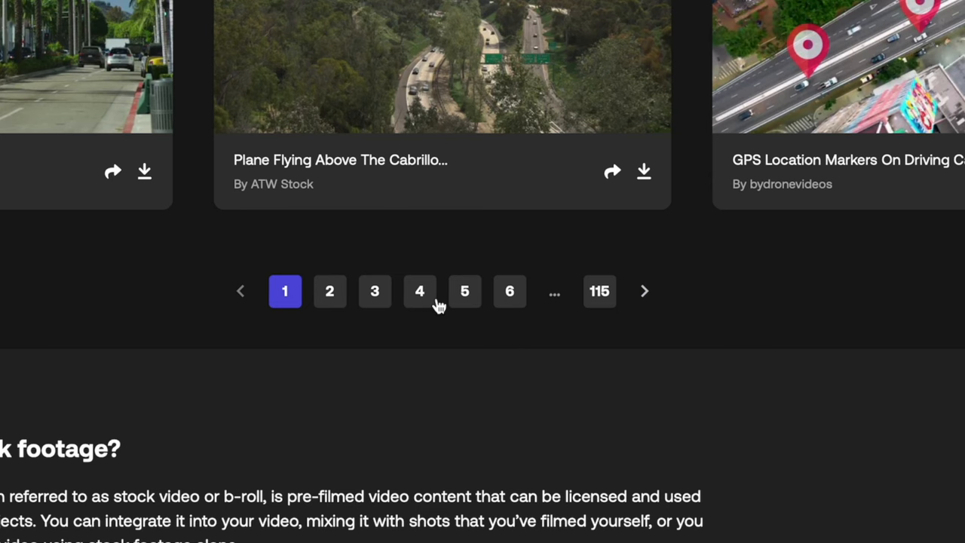
{"action": "scroll", "scroll_direction": "up", "scroll_amount": 3}
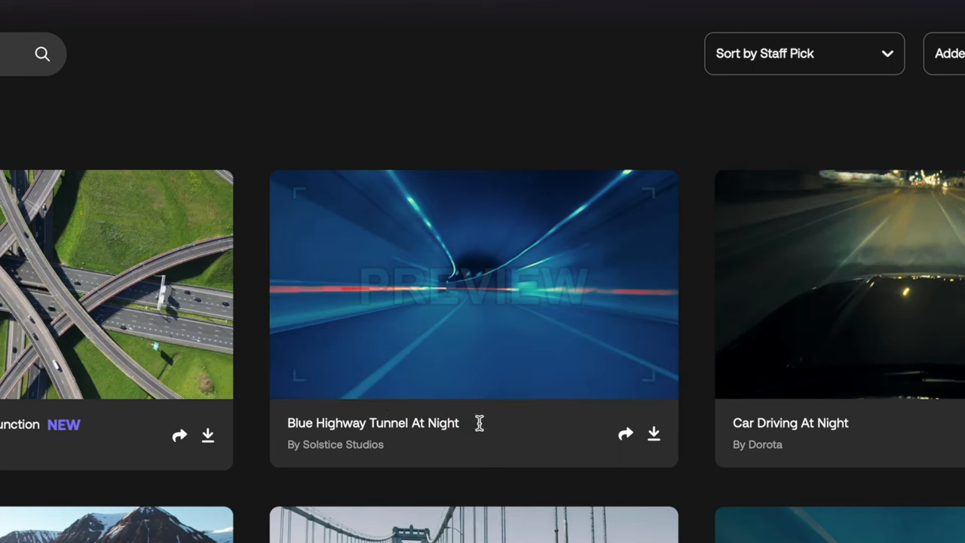
{"action": "double_click", "coordinate": [372, 422]}
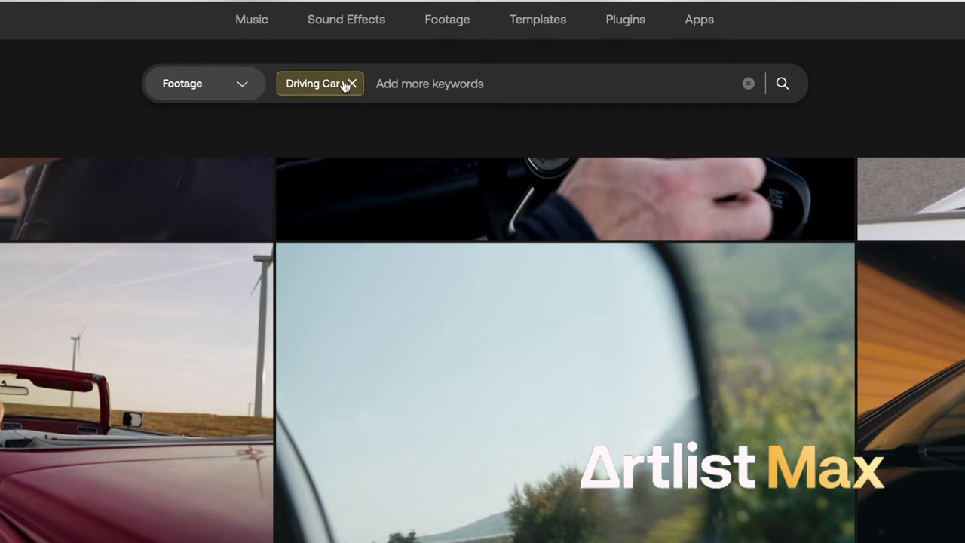
Remove the Driving Car keyword from Artlist's footage search.
{"action": "left_click", "coordinate": [351, 84]}
{"action": "type", "text": "Blue Highway Tunnel At Night"}
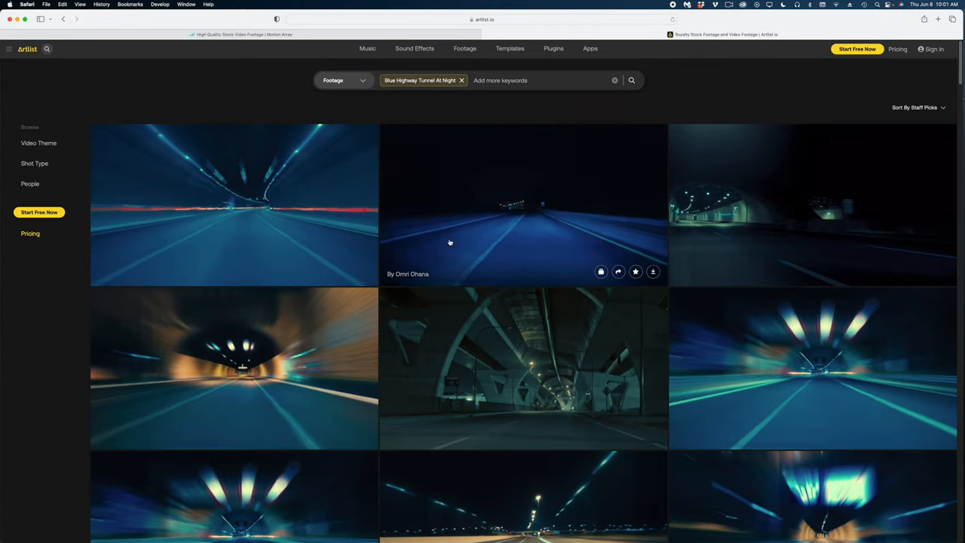
{"action": "mouse_move", "coordinate": [211, 164]}
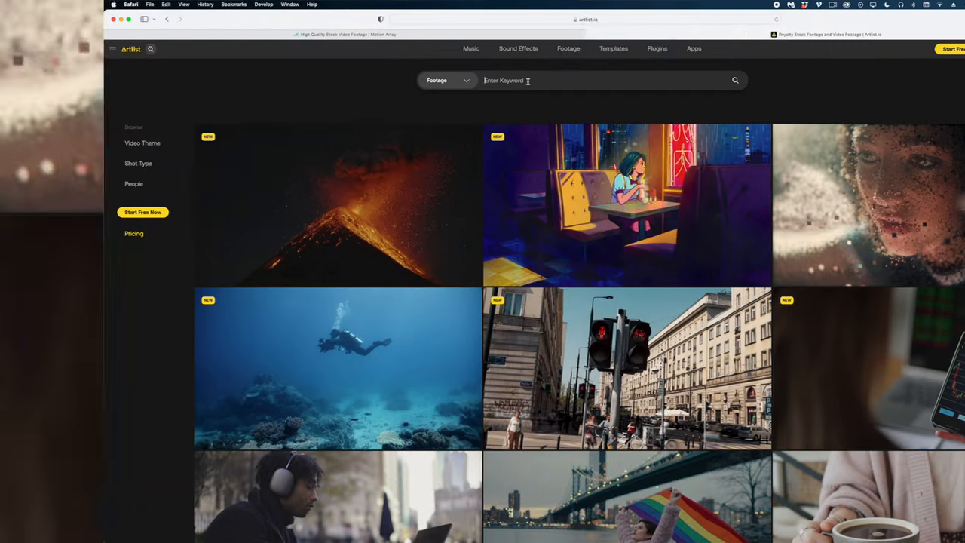
Search Artlist footage for 'Young Woman Stand Up On A Paddle Board' and browse the results.
{"action": "type", "text": "Young Woman Stand Up On A Paddle Board"}
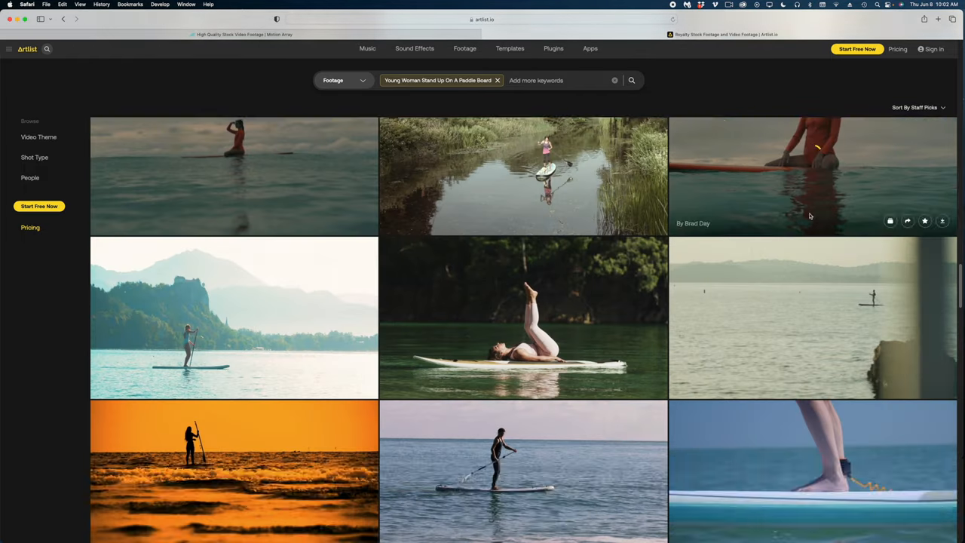
{"action": "scroll", "scroll_direction": "down", "scroll_amount": 3}
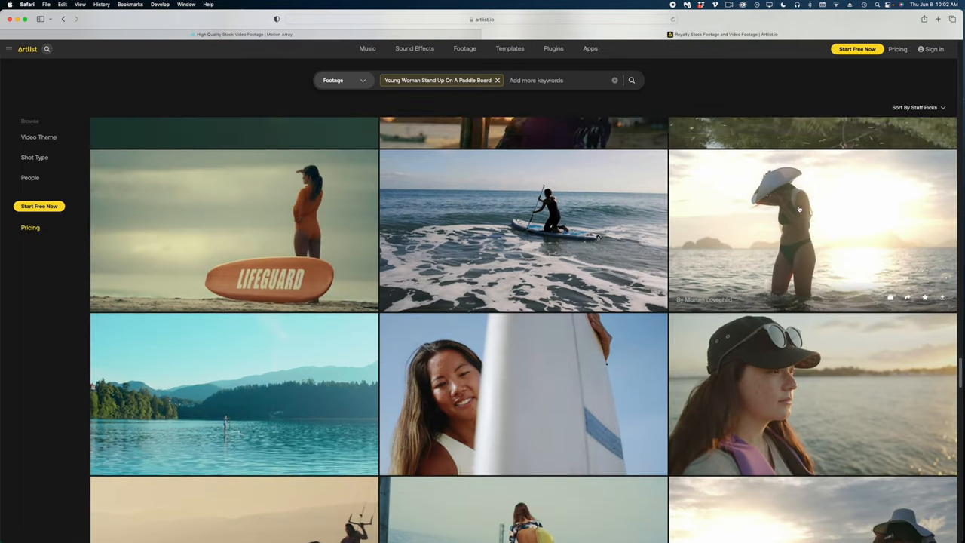
{"action": "scroll", "scroll_direction": "down", "scroll_amount": 3}
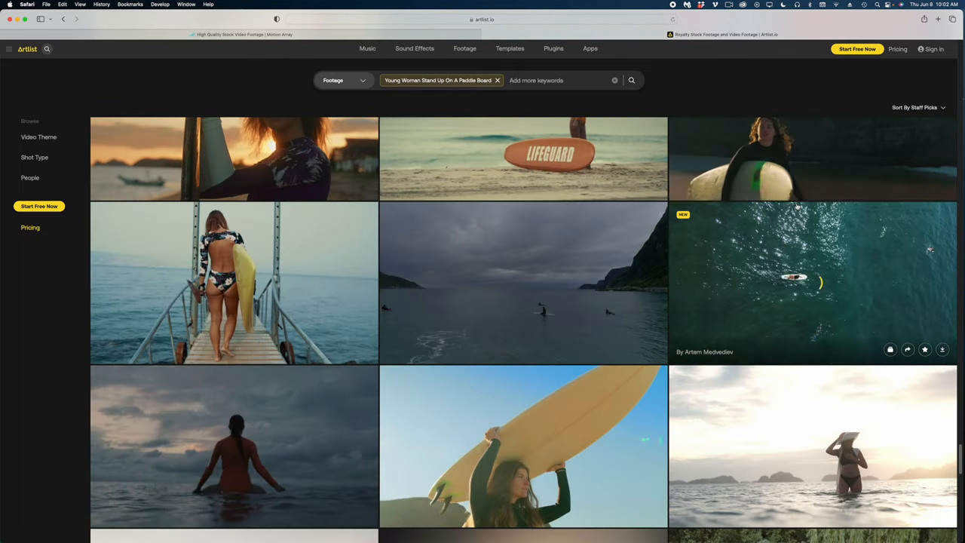
{"action": "scroll", "scroll_direction": "down", "scroll_amount": 3}
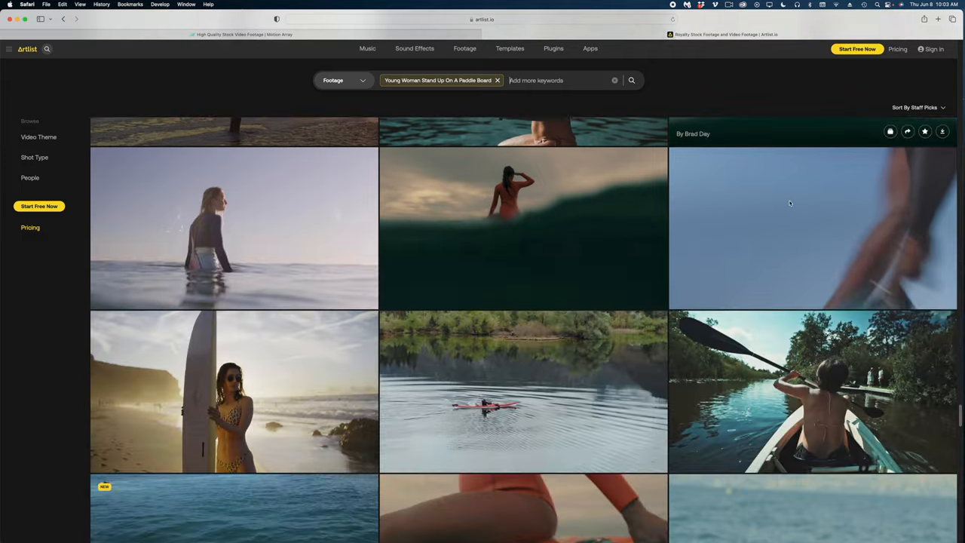
{"action": "scroll", "scroll_direction": "down", "scroll_amount": 3}
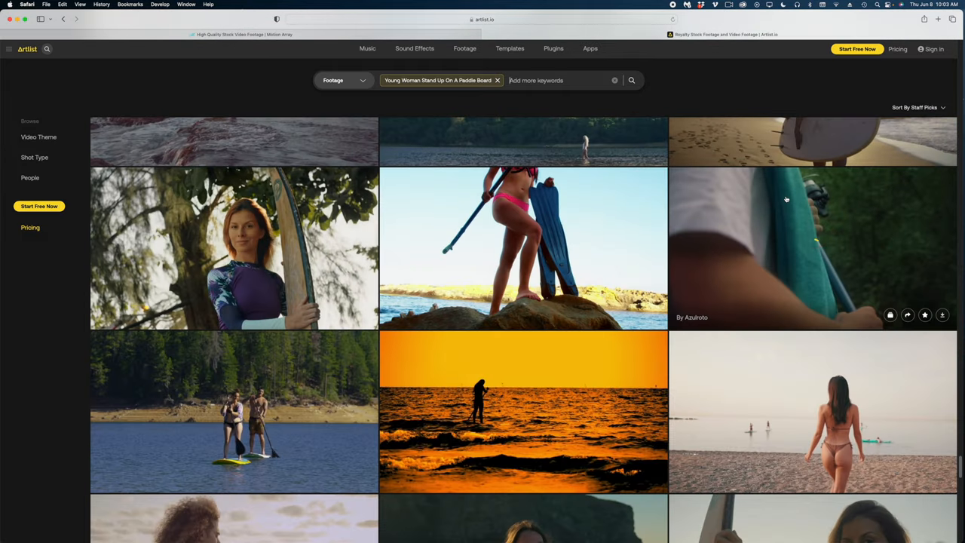
{"action": "scroll", "scroll_direction": "down", "scroll_amount": 3}
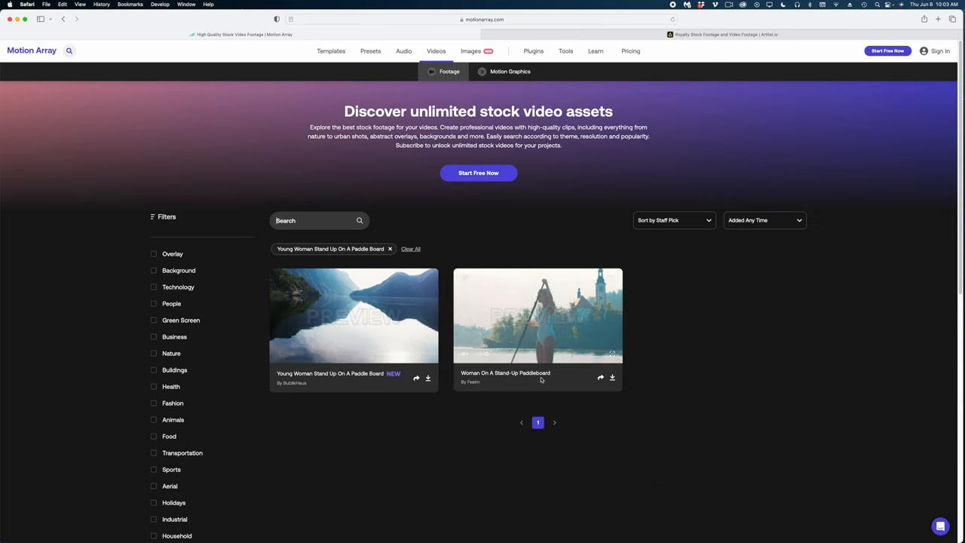
{"action": "mouse_move", "coordinate": [537, 315]}
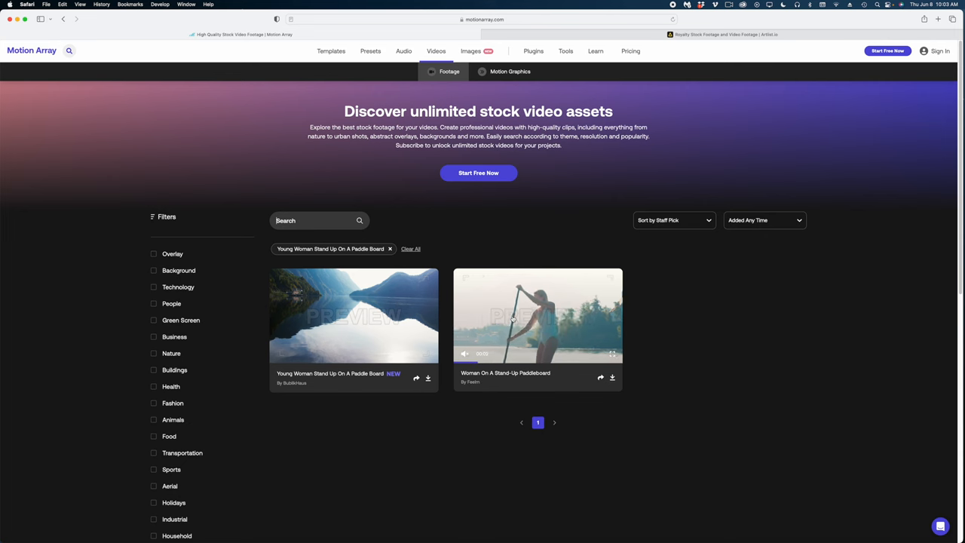
Switch to Motion Array to run the same paddle board footage search.
{"action": "left_click", "coordinate": [470, 51]}
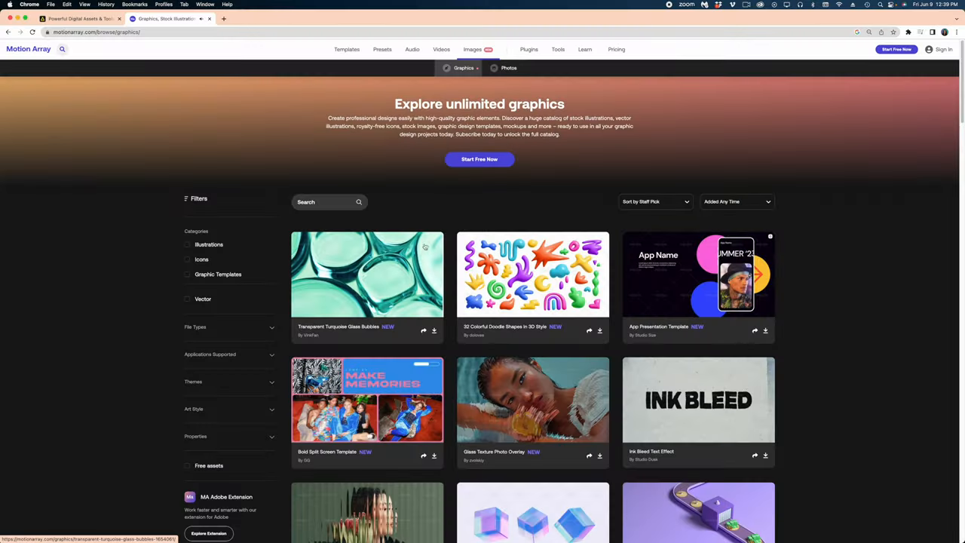
{"action": "scroll", "scroll_direction": "down", "scroll_amount": 3}
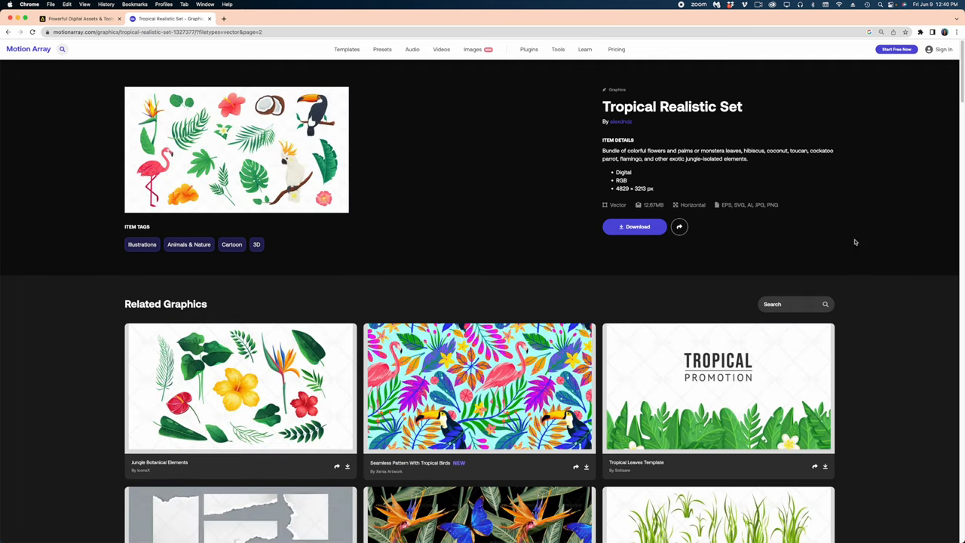
{"action": "mouse_move", "coordinate": [872, 279]}
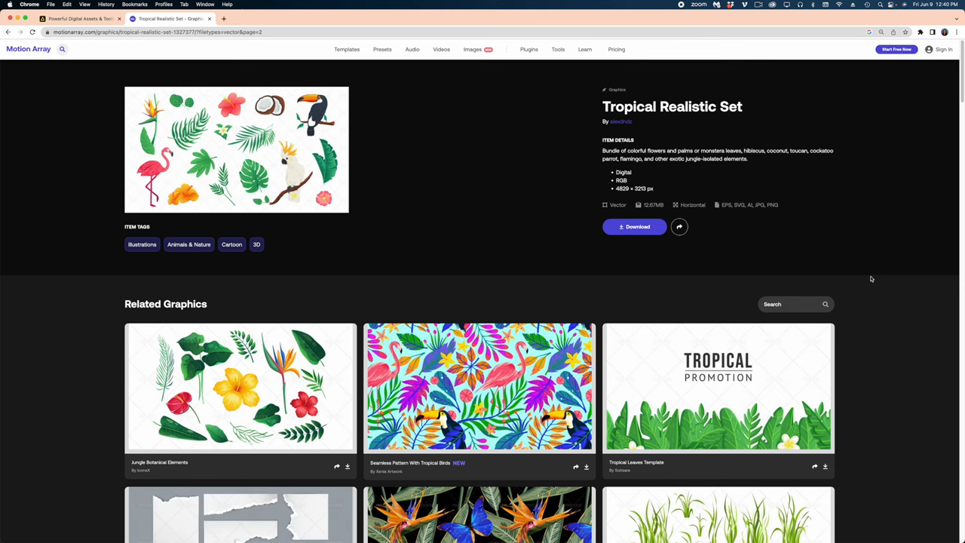
{"action": "scroll", "scroll_direction": "down", "scroll_amount": 3}
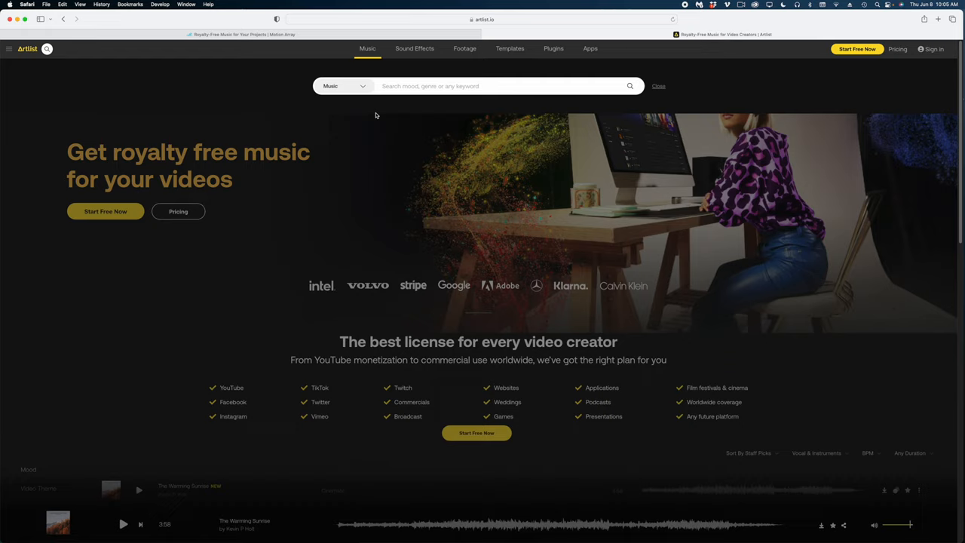
Search Artlist's music library for 'Step Towards Your Dream' and review the matching tracks.
{"action": "type", "text": "Step Towards Your Dream"}
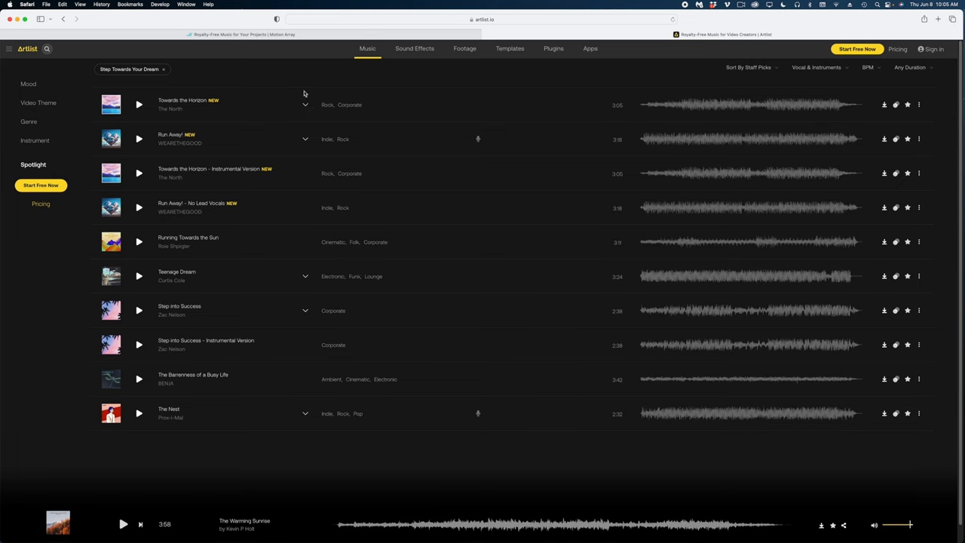
{"action": "scroll", "scroll_direction": "down", "scroll_amount": 3}
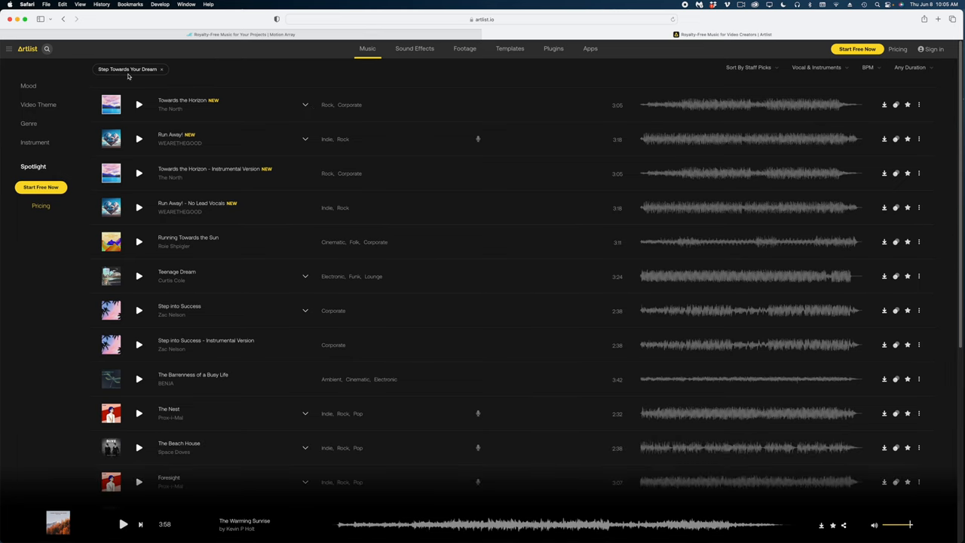
{"action": "mouse_move", "coordinate": [270, 127]}
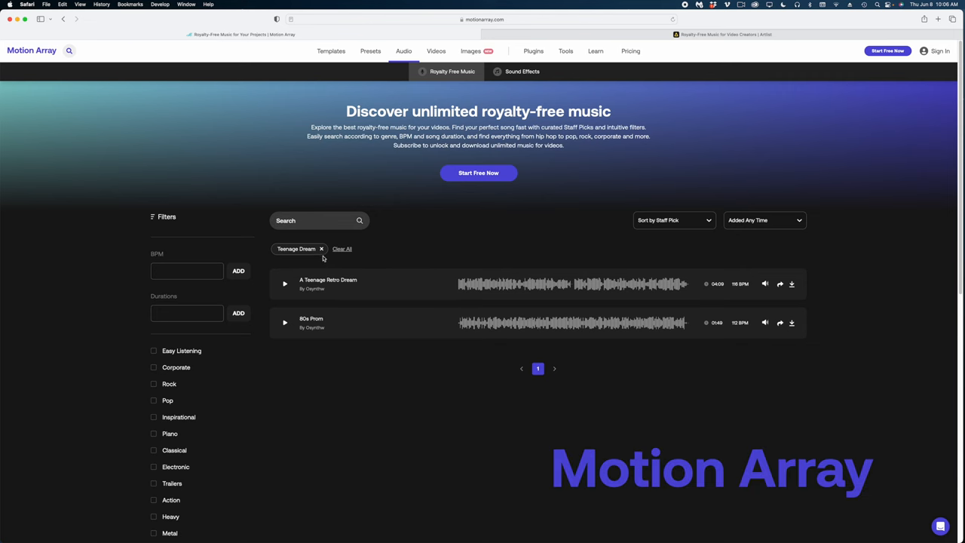
Clear the Teenage Dream search, filter Motion Array music to the Corporate genre, and browse the results.
{"action": "left_click", "coordinate": [341, 249]}
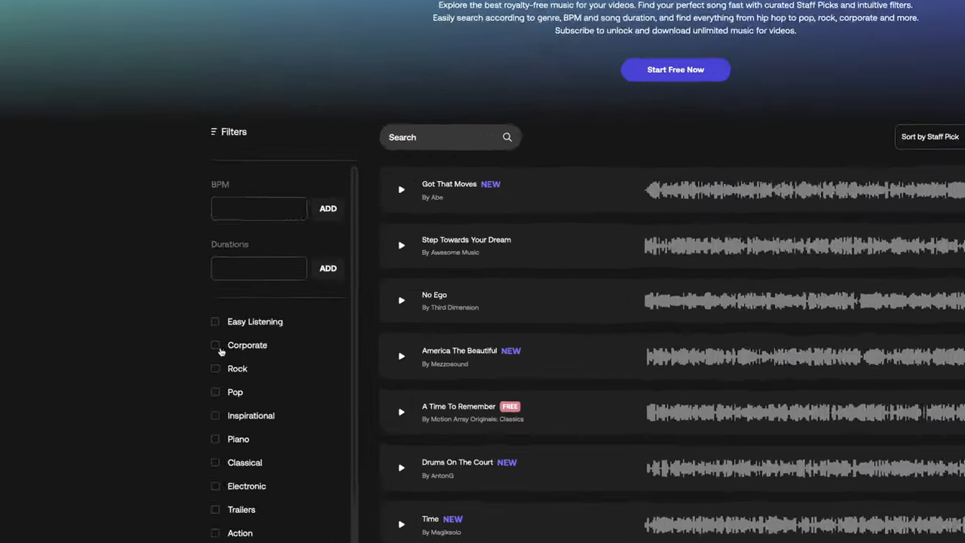
{"action": "left_click", "coordinate": [216, 344]}
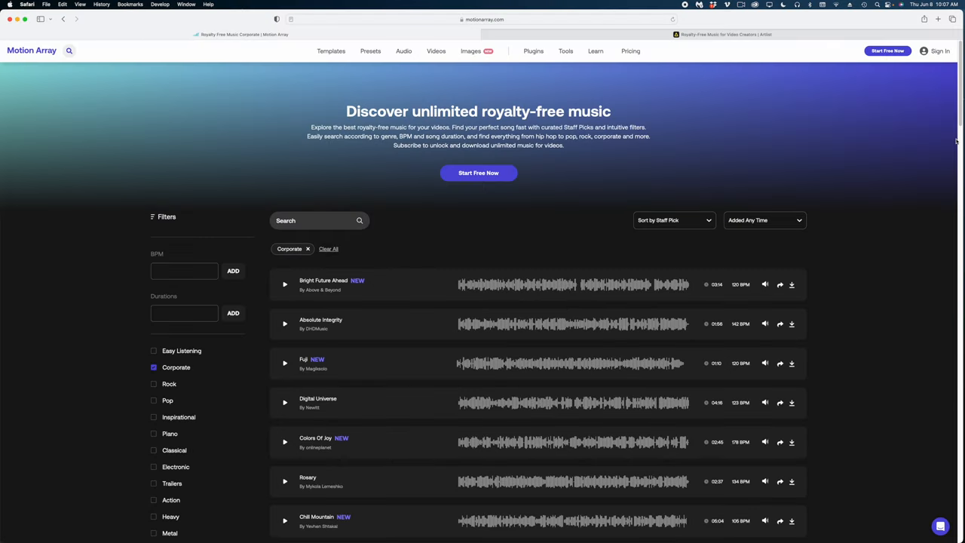
{"action": "scroll", "scroll_direction": "down", "scroll_amount": 3}
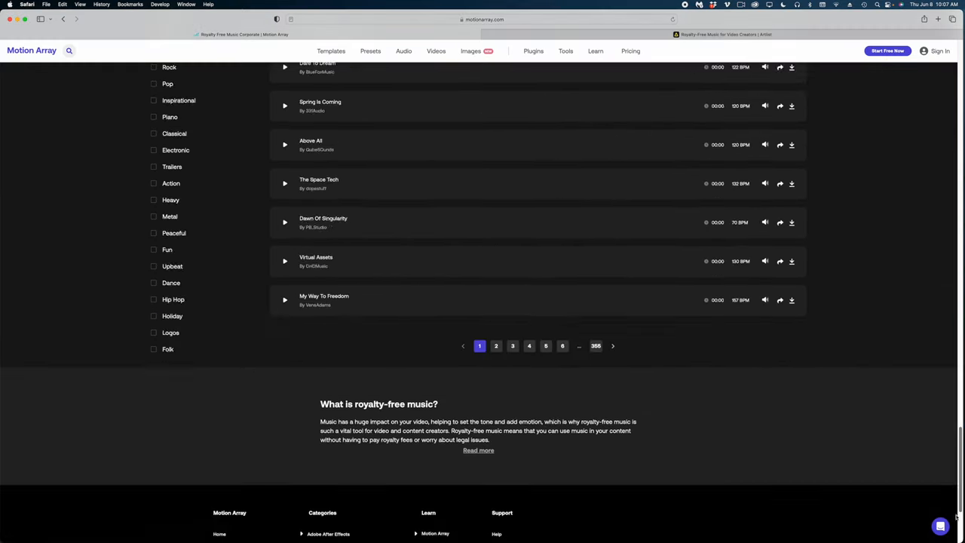
{"action": "scroll", "scroll_direction": "down", "scroll_amount": 3}
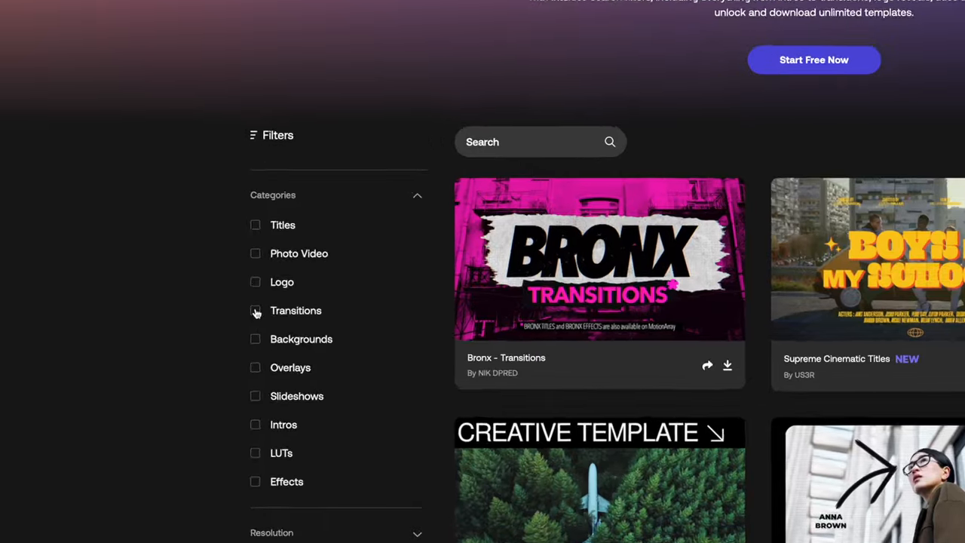
Filter Motion Array's Final Cut Pro templates to Transitions and browse the grid.
{"action": "left_click", "coordinate": [257, 311]}
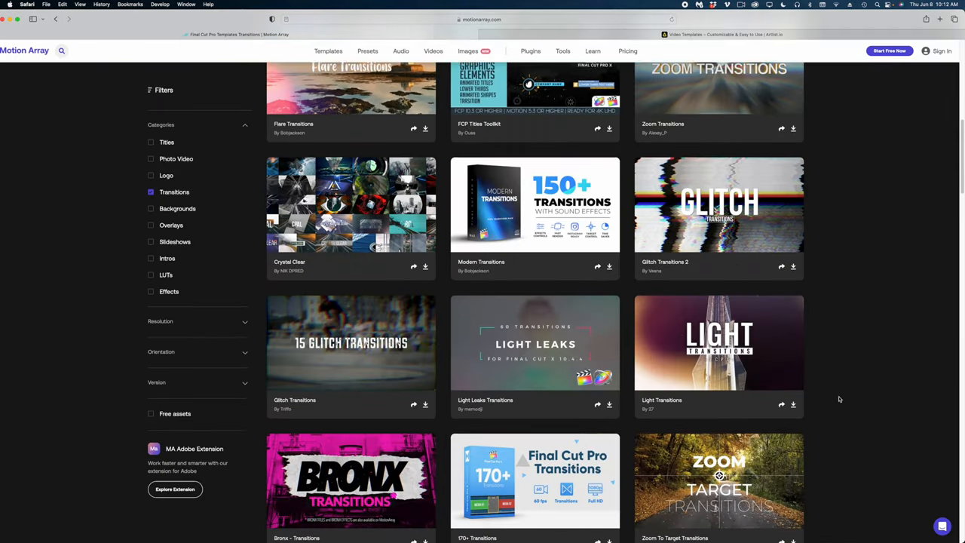
{"action": "scroll", "scroll_direction": "down", "scroll_amount": 3}
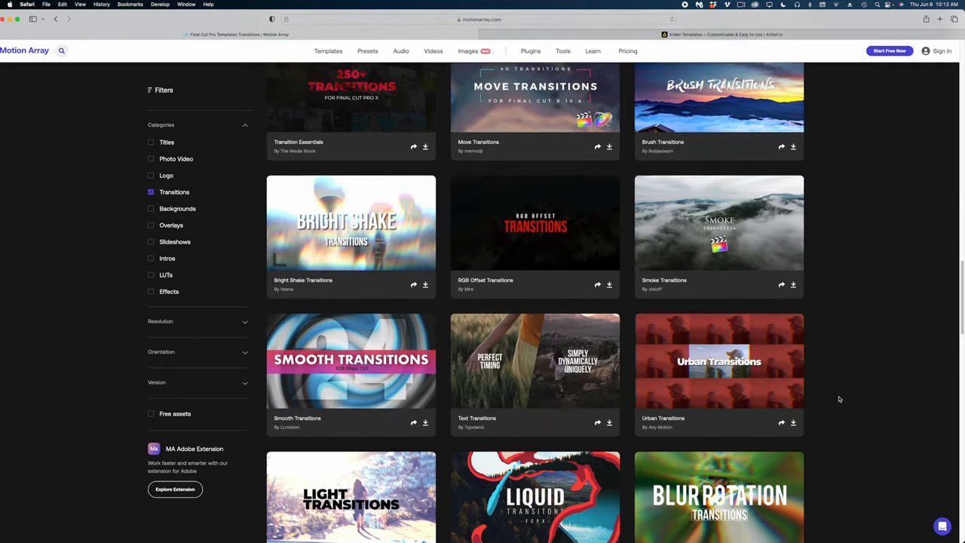
{"action": "scroll", "scroll_direction": "down", "scroll_amount": 3}
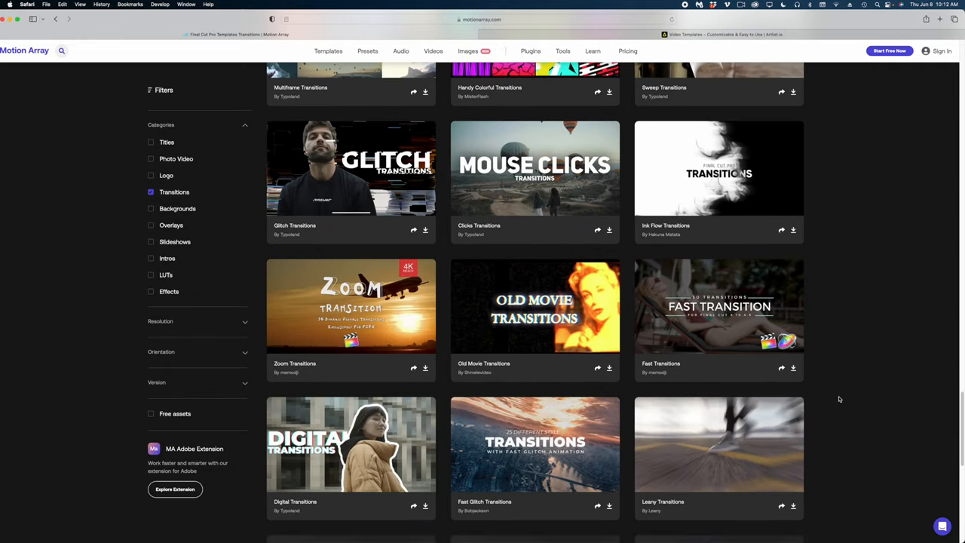
{"action": "scroll", "scroll_direction": "down", "scroll_amount": 3}
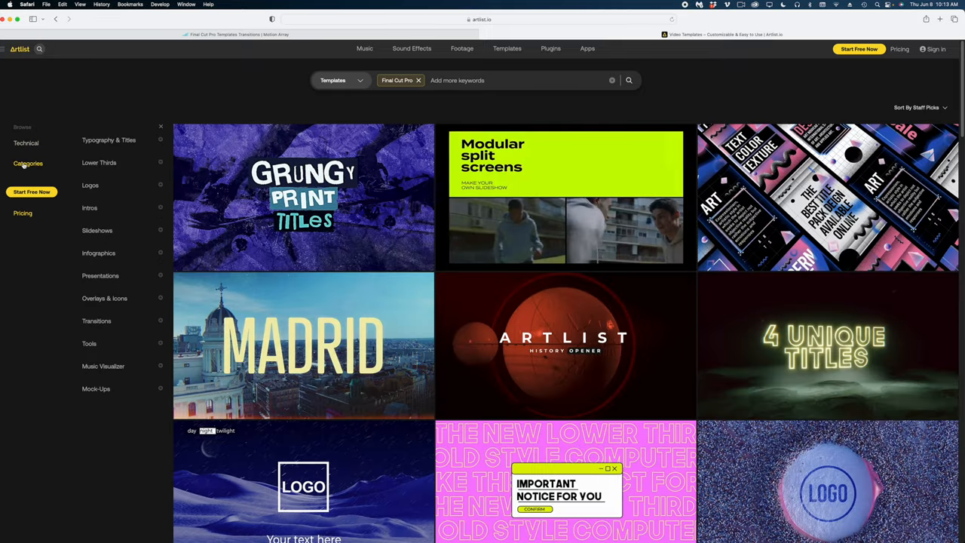
{"action": "mouse_move", "coordinate": [99, 319]}
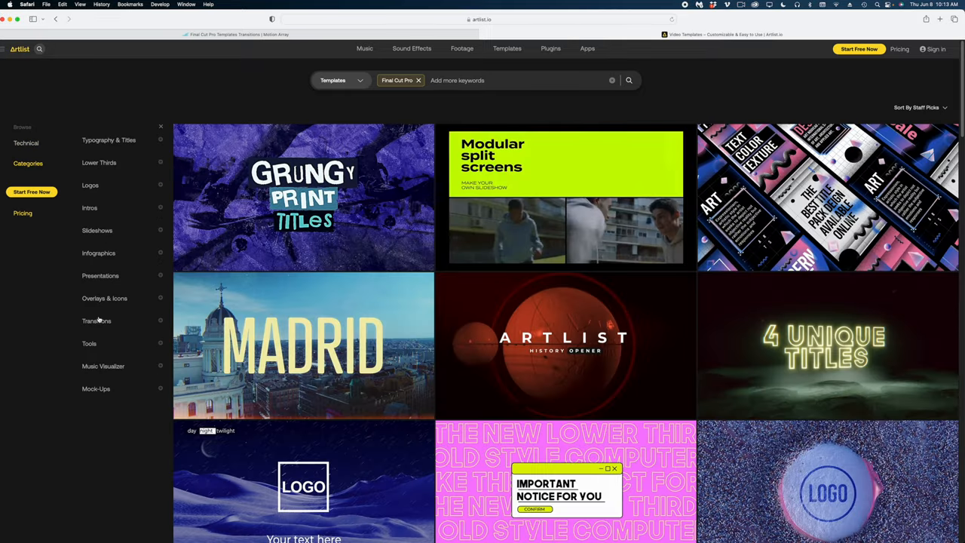
Filter Artlist's Final Cut Pro templates to Transitions and browse the template grid.
{"action": "left_click", "coordinate": [96, 319]}
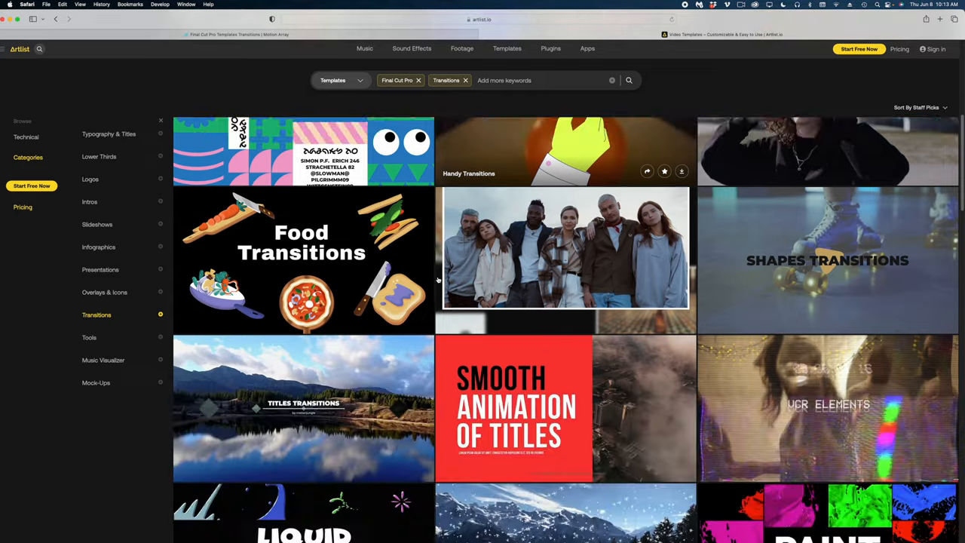
{"action": "scroll", "scroll_direction": "down", "scroll_amount": 3}
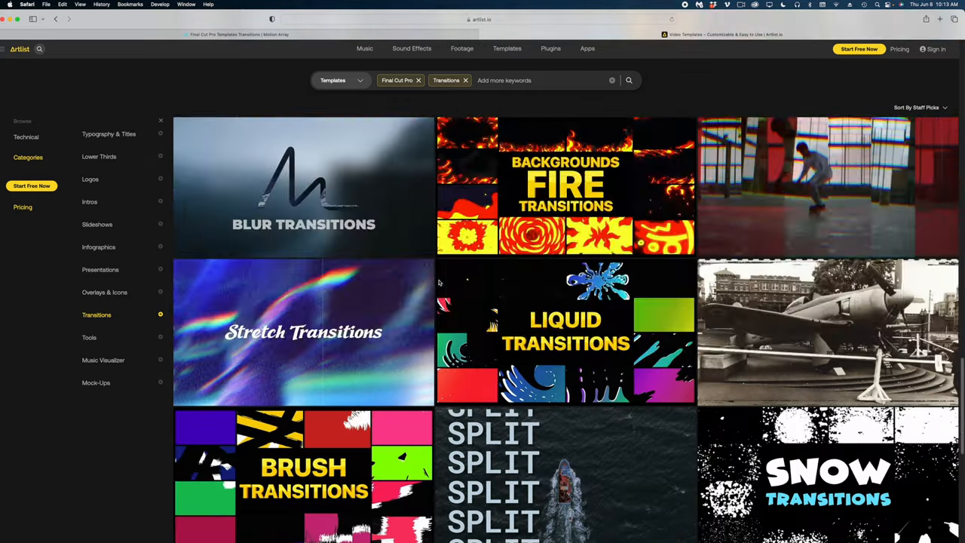
{"action": "scroll", "scroll_direction": "down", "scroll_amount": 3}
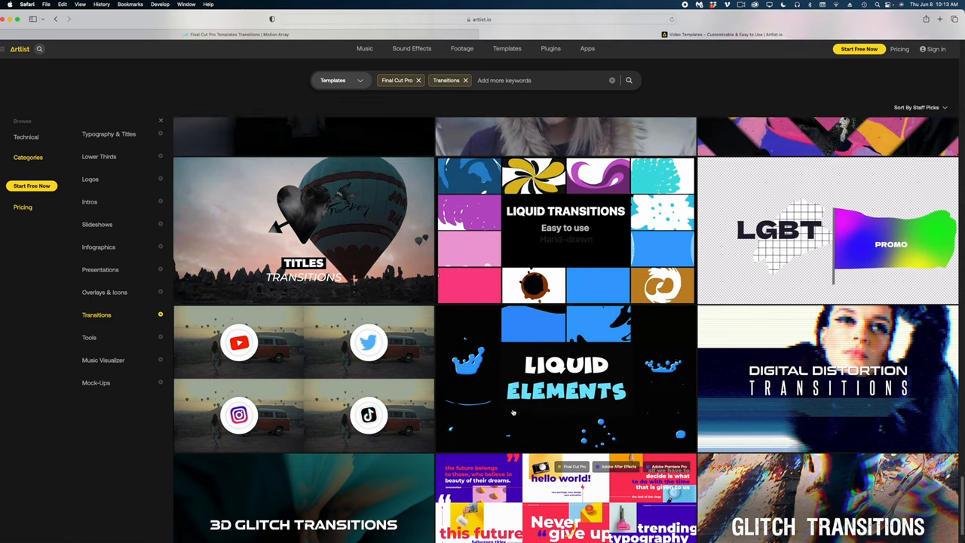
{"action": "scroll", "scroll_direction": "down", "scroll_amount": 3}
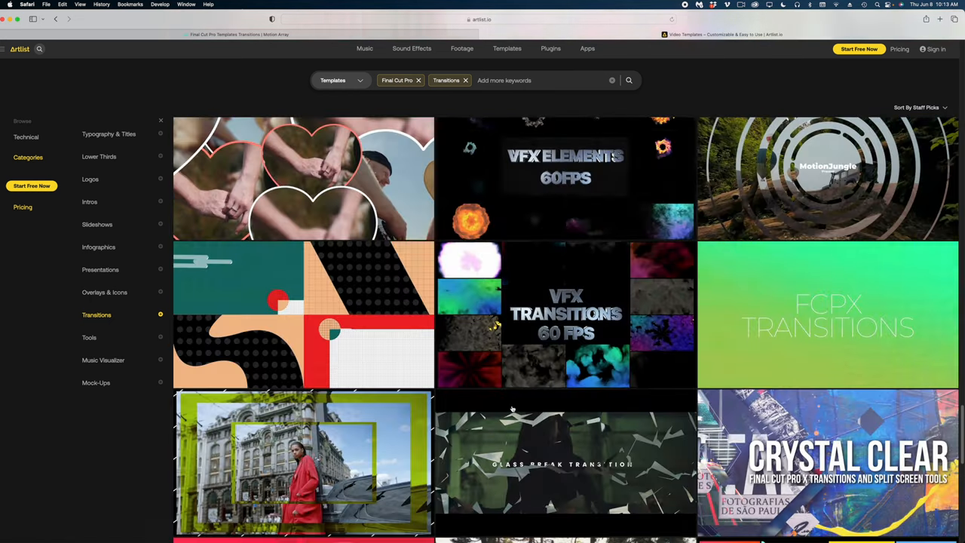
{"action": "scroll", "scroll_direction": "down", "scroll_amount": 3}
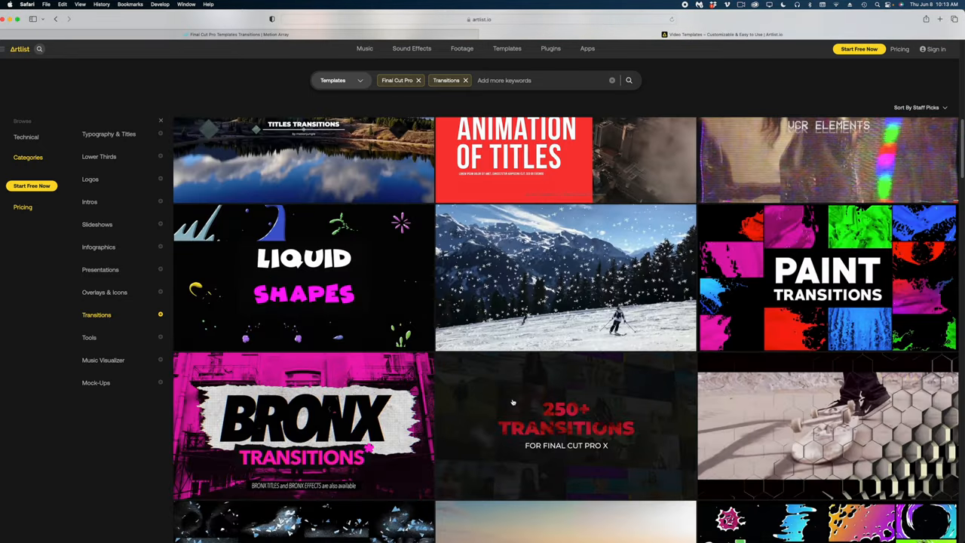
{"action": "scroll", "scroll_direction": "down", "scroll_amount": 3}
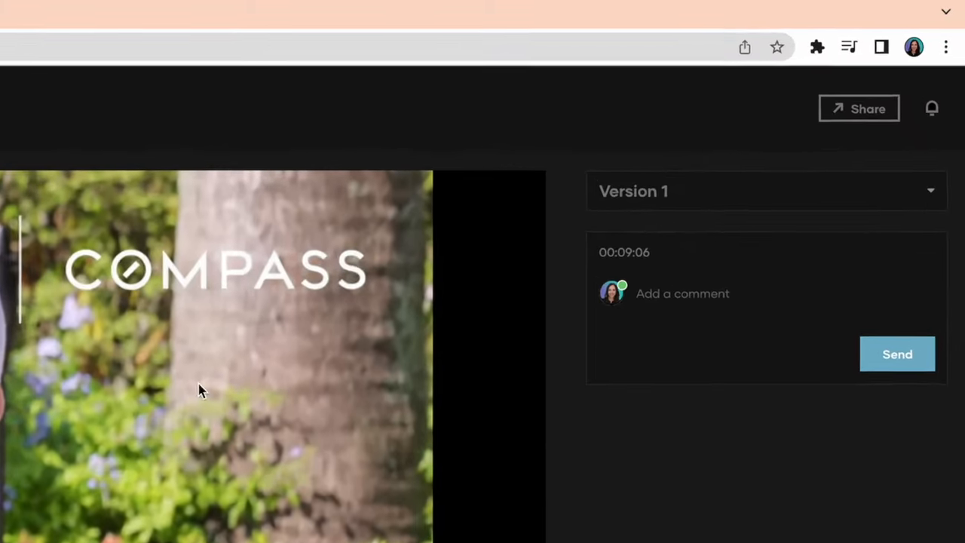
Write the review comment 'Love this!' at 00:09:06 on Version 1.
{"action": "type", "text": "Love"}
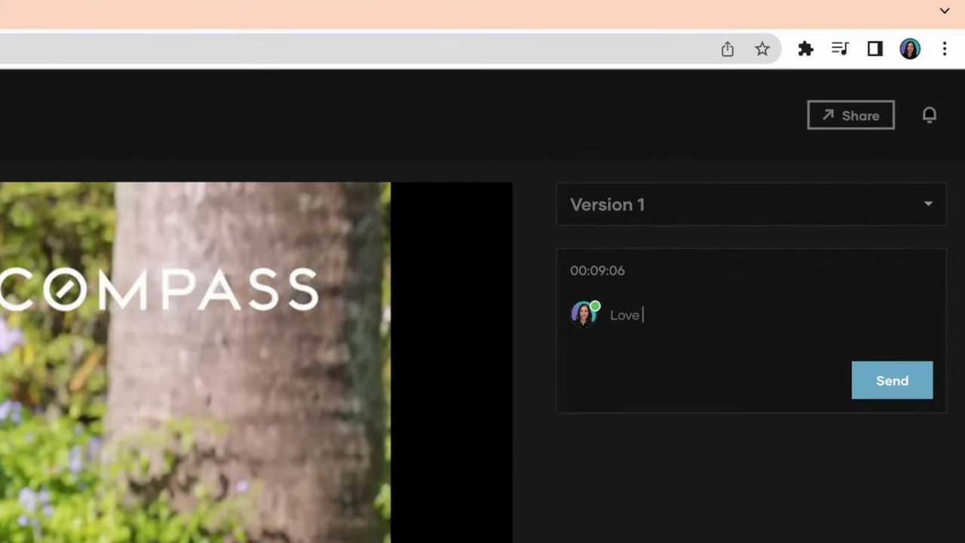
{"action": "type", "text": "this!"}
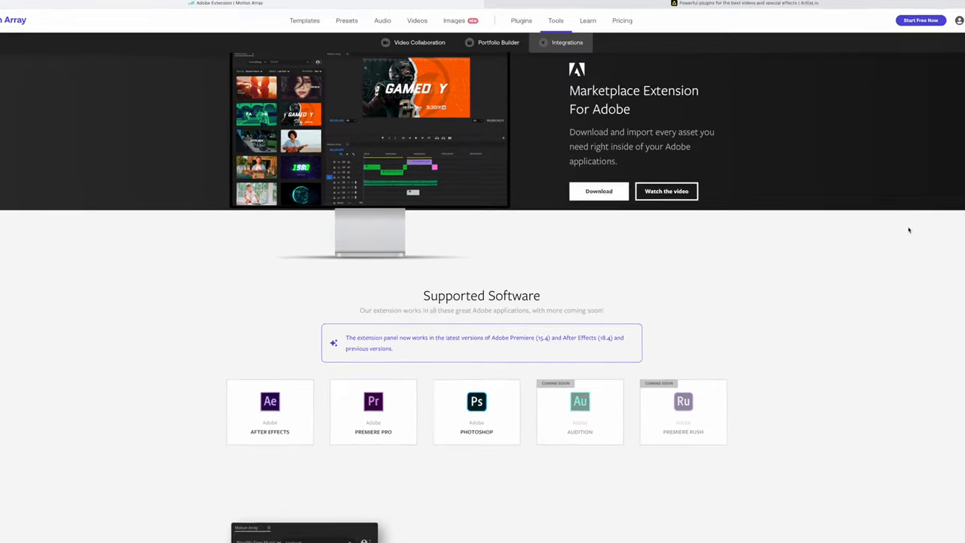
Scroll to Supported Software: After Effects, Premiere Pro, Photoshop, with Audition and Premiere Rush coming soon.
{"action": "scroll", "scroll_direction": "down", "scroll_amount": 3}
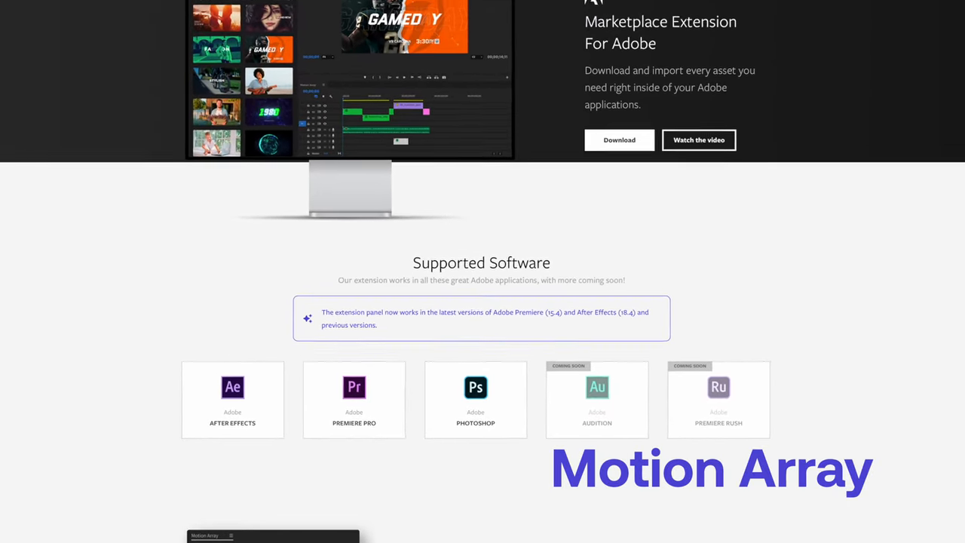
{"action": "scroll", "scroll_direction": "down", "scroll_amount": 3}
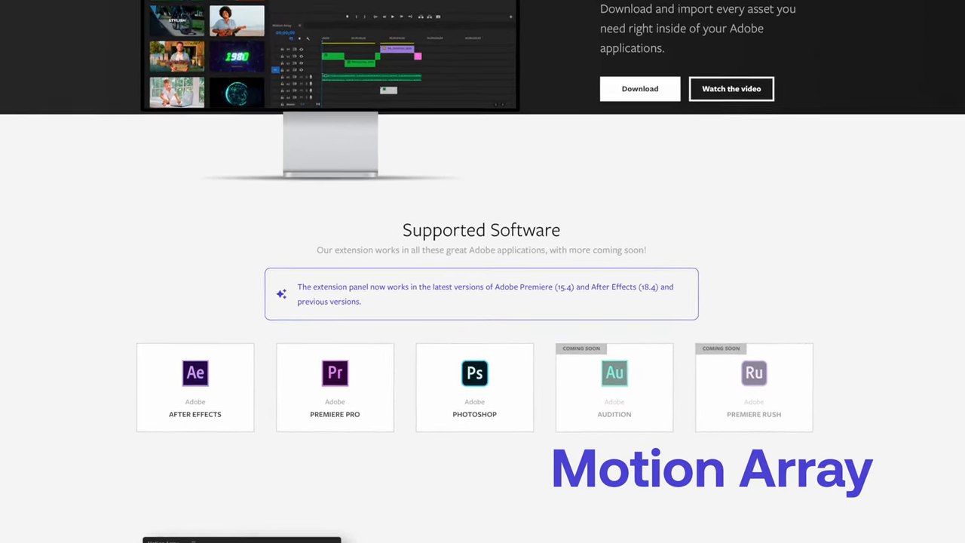
{"action": "scroll", "scroll_direction": "down", "scroll_amount": 3}
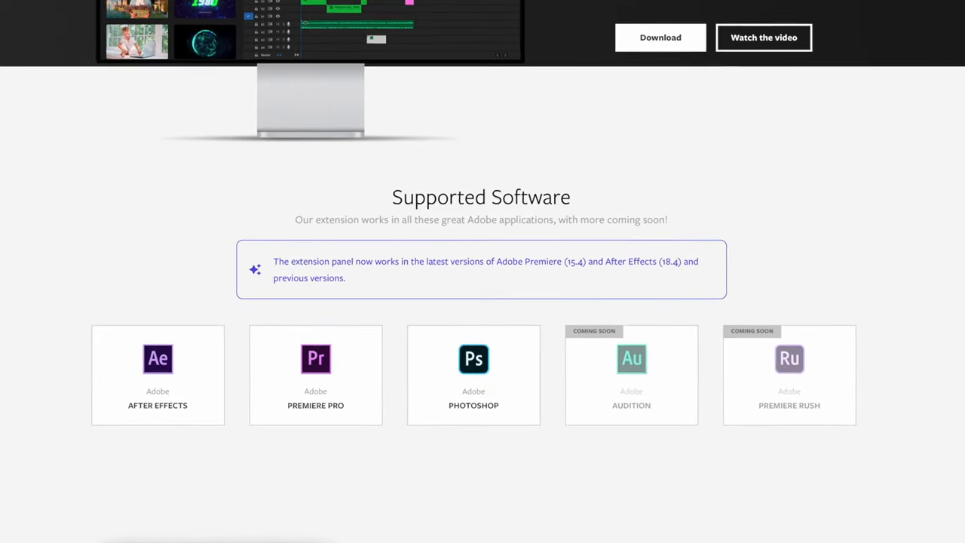
{"action": "scroll", "scroll_direction": "down", "scroll_amount": 3}
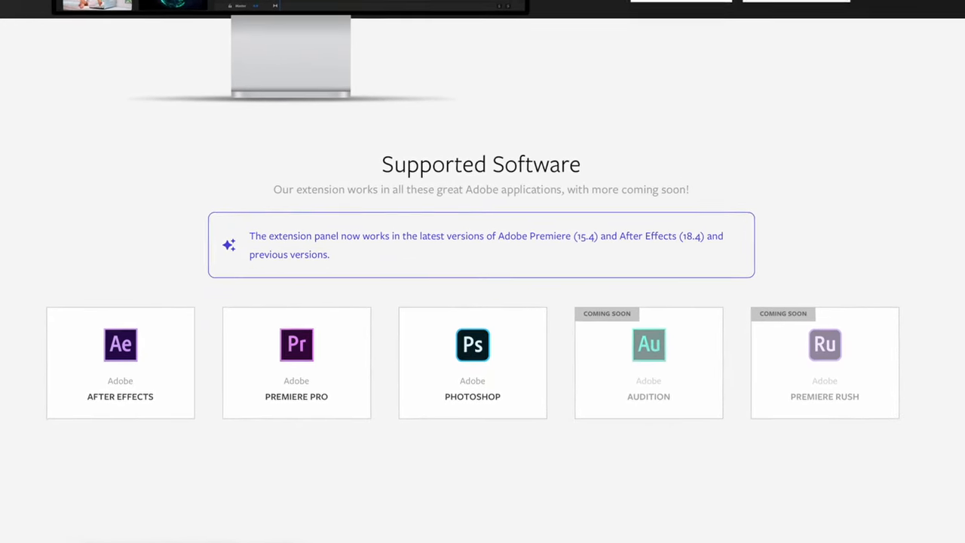